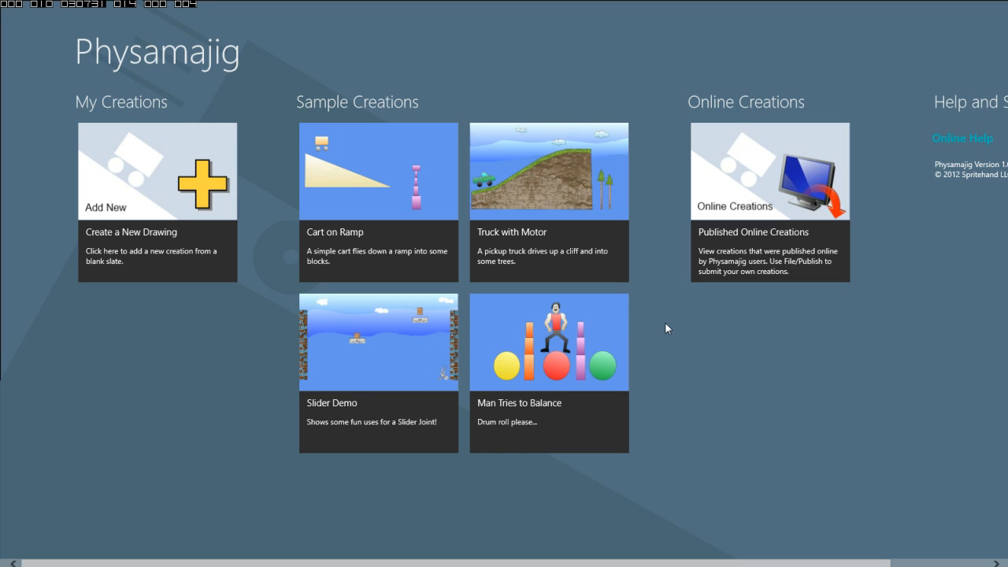
pyautogui.moveTo(403, 357)
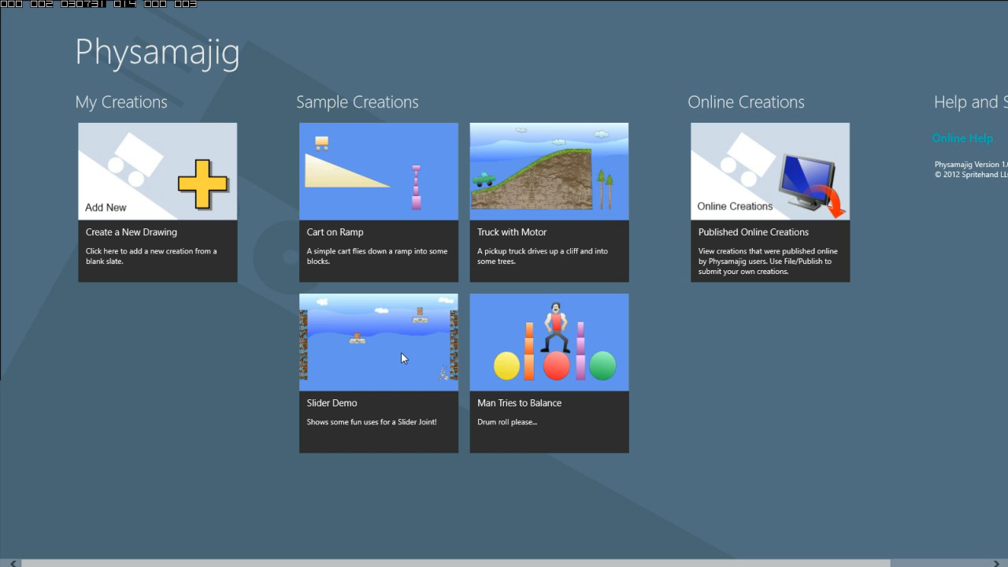
# - Launch the Slider Demo sample from the Sample Creations on the start screen
pyautogui.click(378, 342)
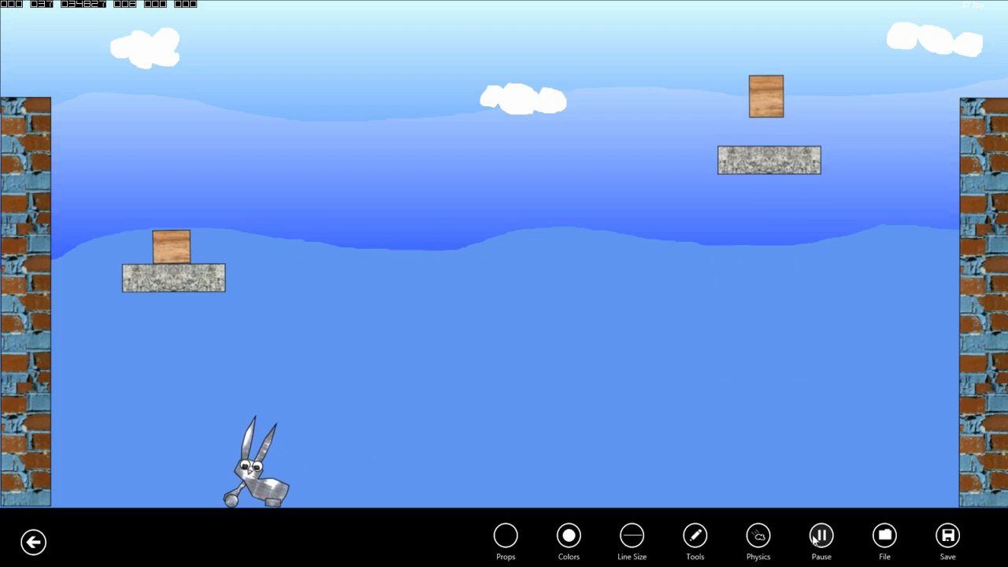
# - Pause the running demo and select the cloth texture from the Colors Textures list
pyautogui.click(820, 541)
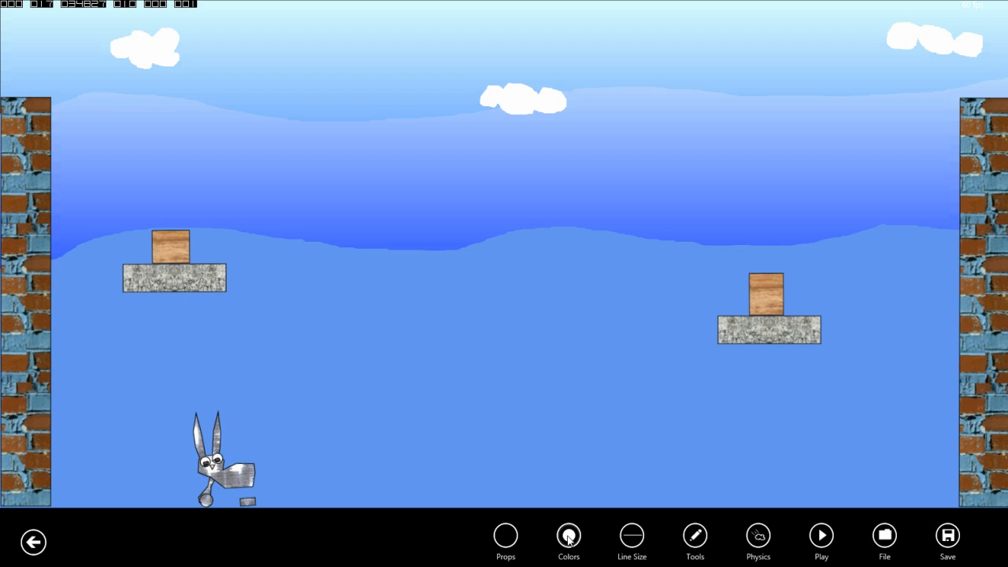
pyautogui.click(567, 535)
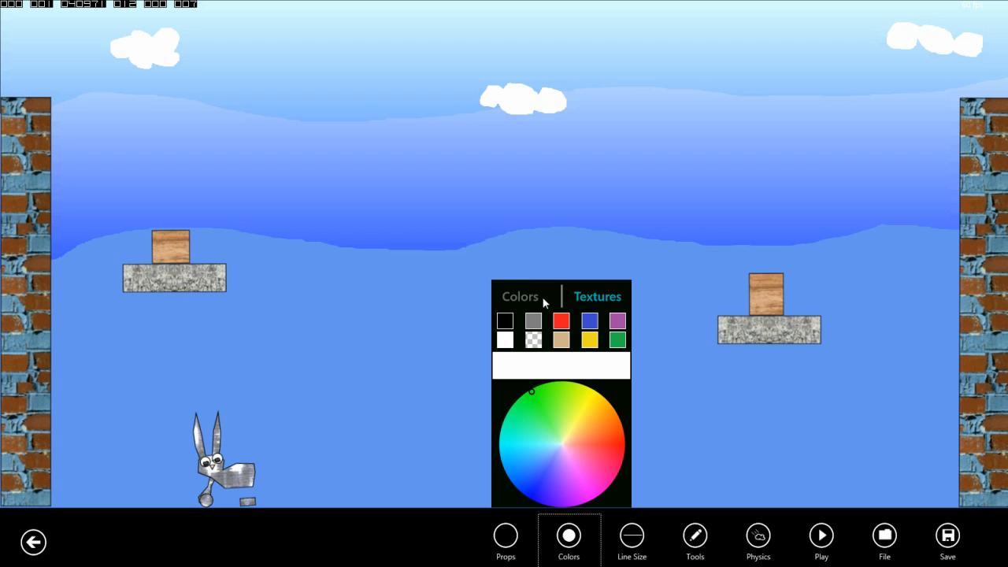
pyautogui.click(597, 296)
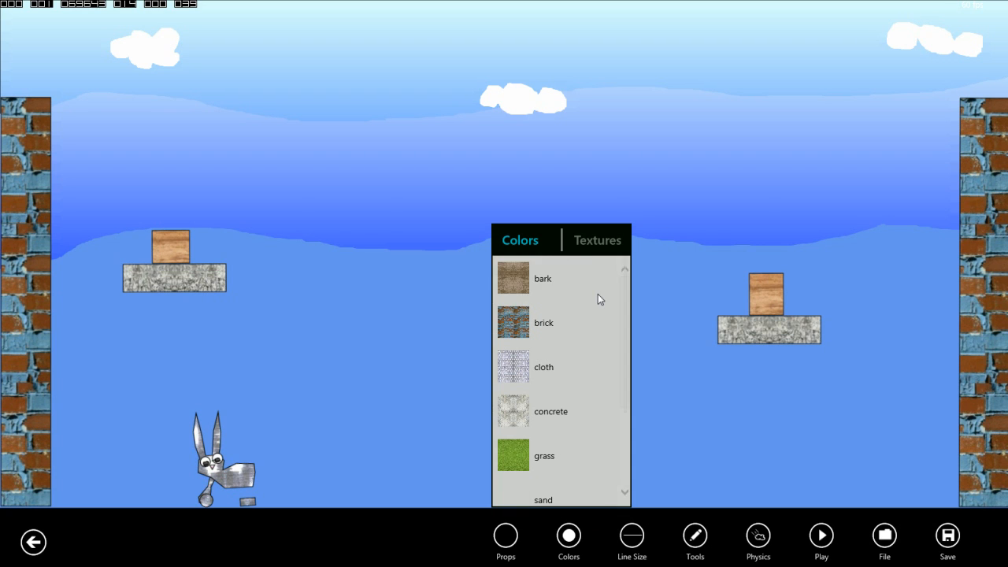
pyautogui.click(519, 241)
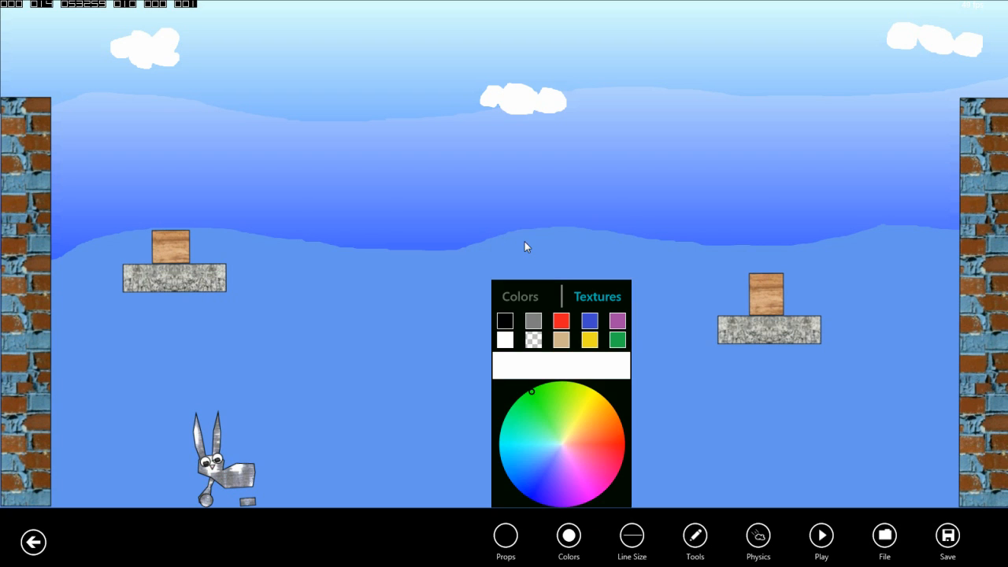
pyautogui.click(597, 296)
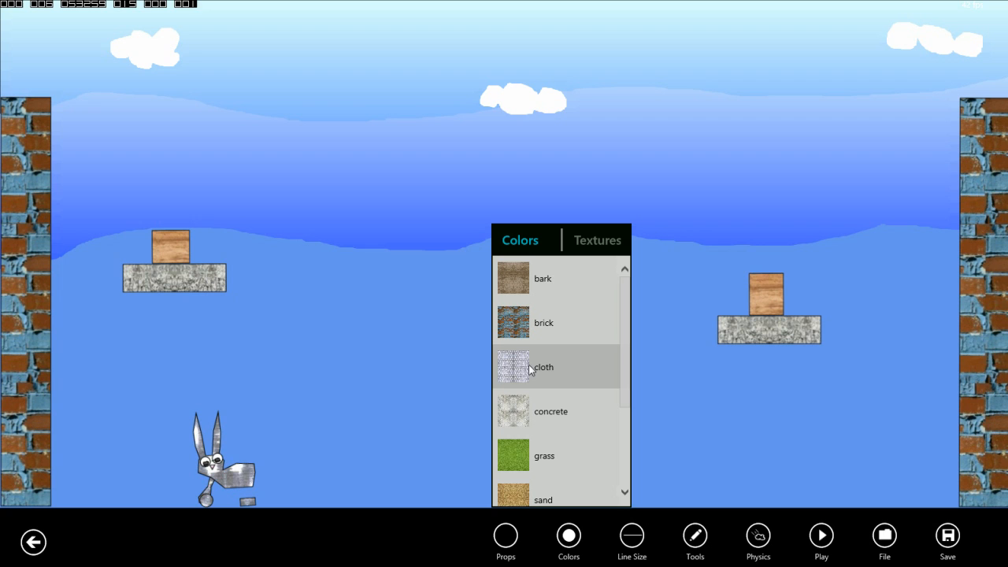
pyautogui.click(544, 367)
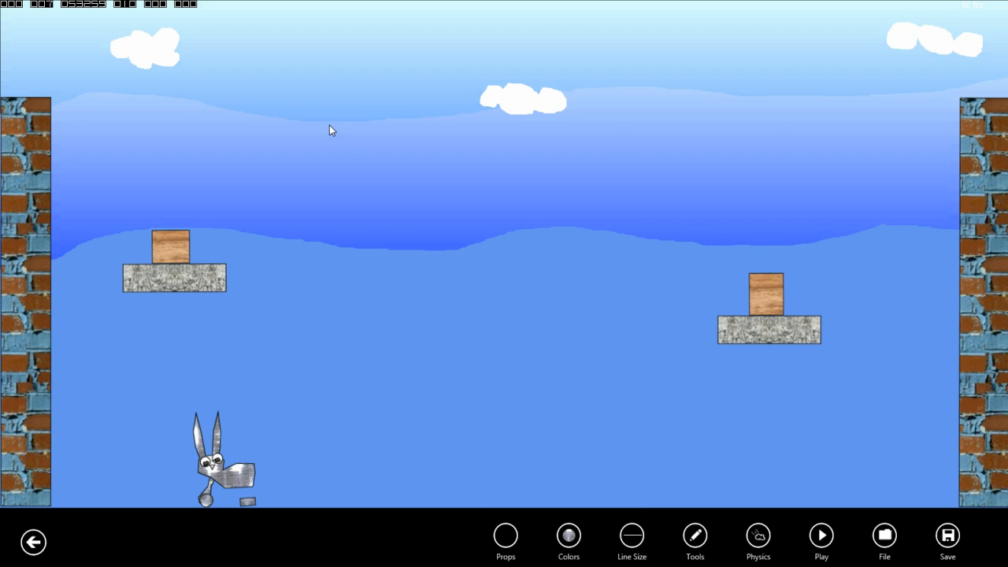
# - Sketch a closed platform outline in the upper-left sky, left of the middle cloud
pyautogui.moveTo(331, 130); pyautogui.dragTo(361, 173)
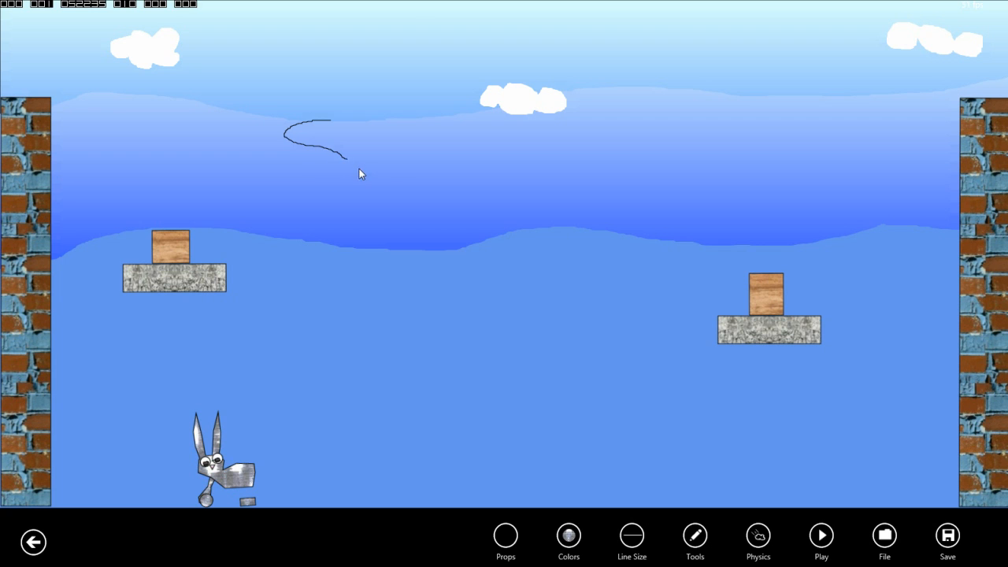
pyautogui.moveTo(359, 172); pyautogui.dragTo(418, 122)
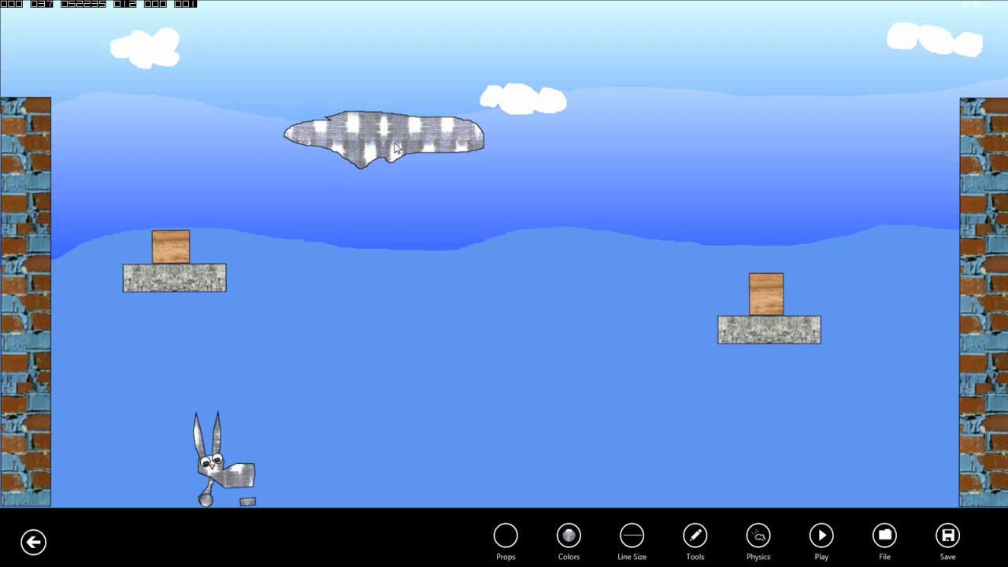
pyautogui.moveTo(396, 148)
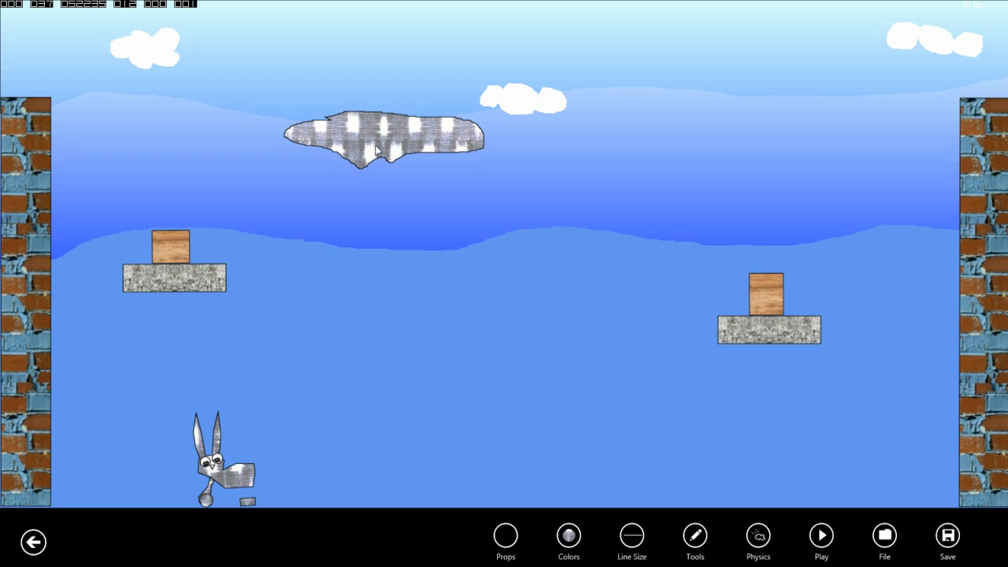
# - Place a joint on the cloth platform, attached to the background, showing wheel joint settings
pyautogui.click(694, 541)
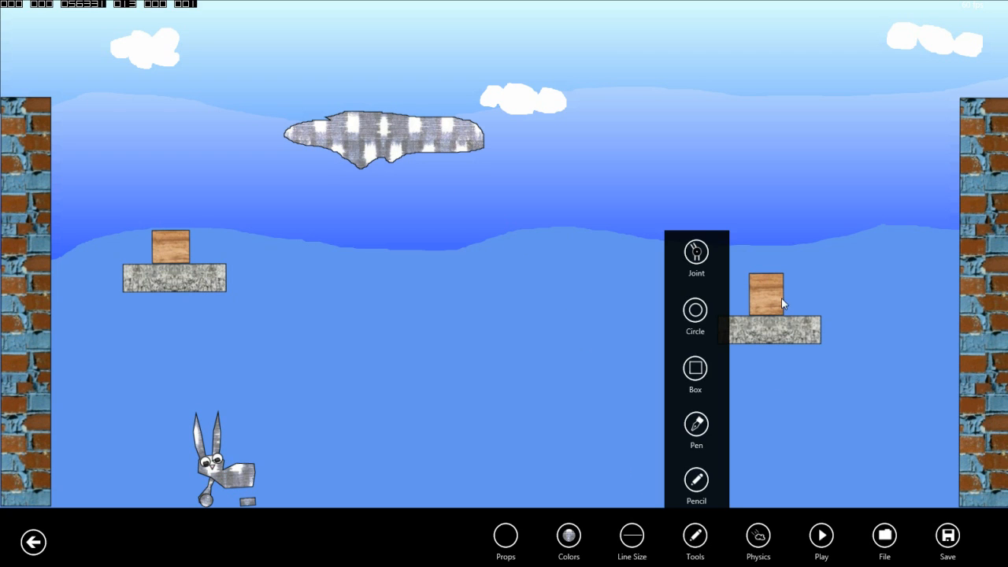
pyautogui.click(695, 541)
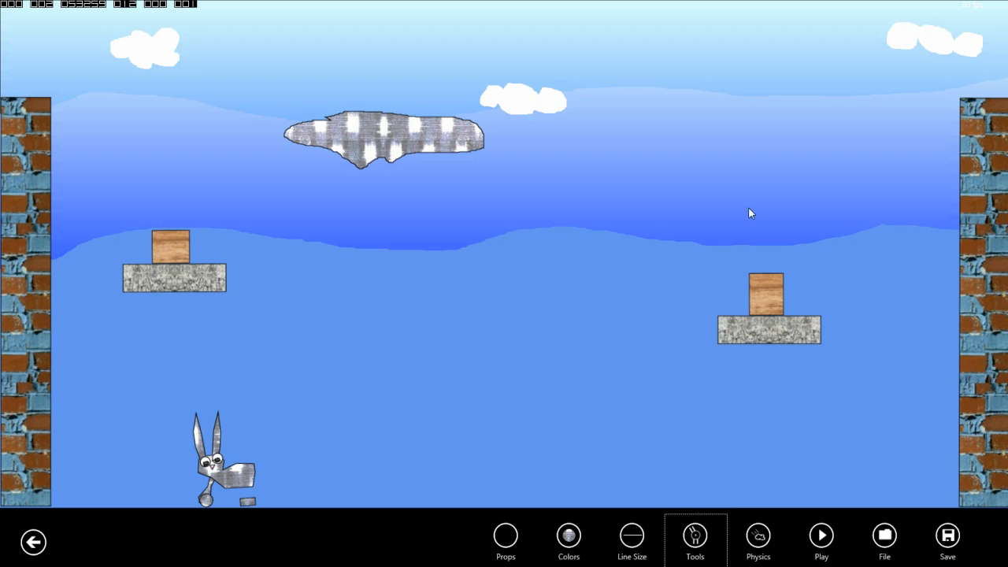
pyautogui.moveTo(386, 135)
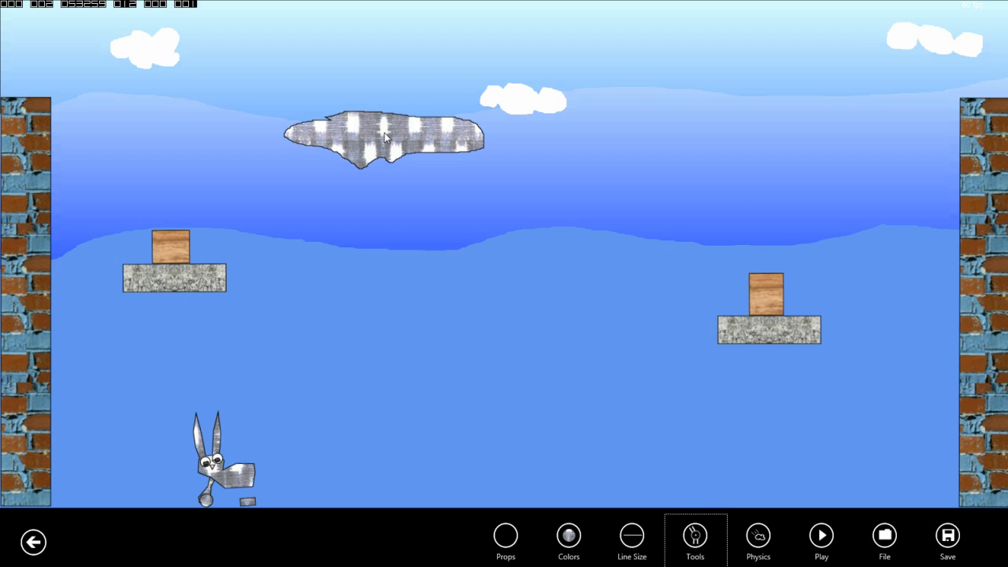
pyautogui.click(384, 131)
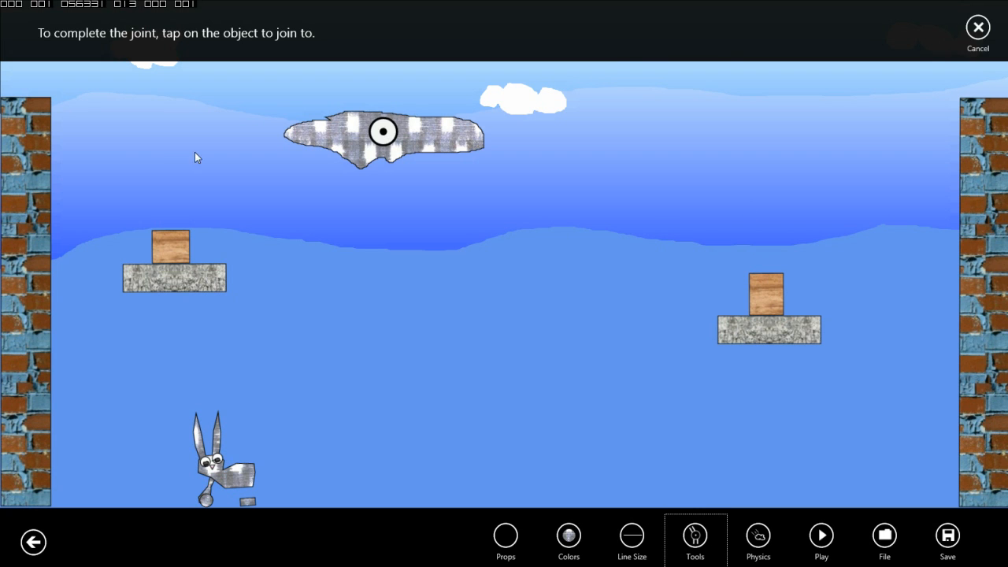
pyautogui.click(383, 131)
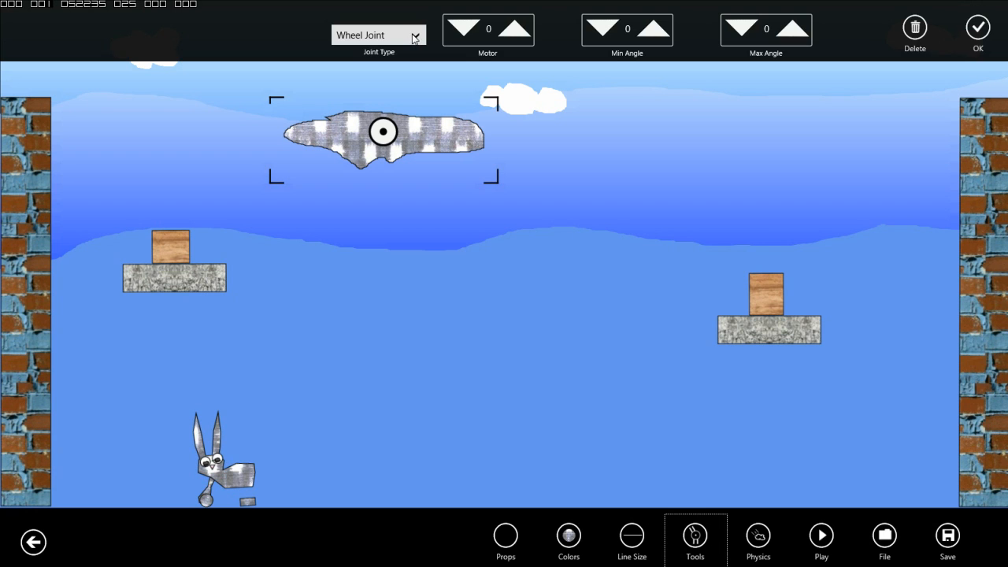
pyautogui.click(378, 35)
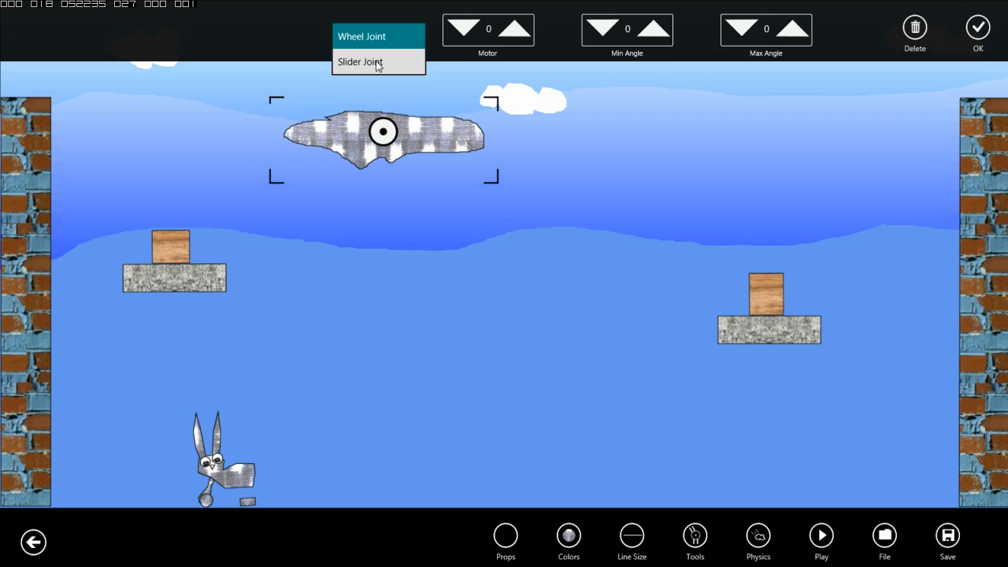
pyautogui.click(360, 61)
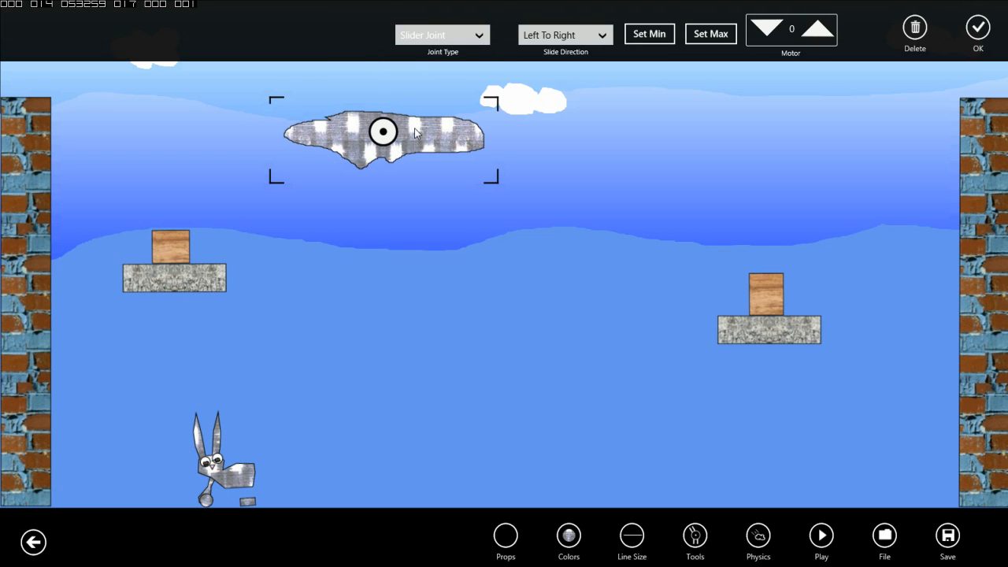
pyautogui.moveTo(431, 140)
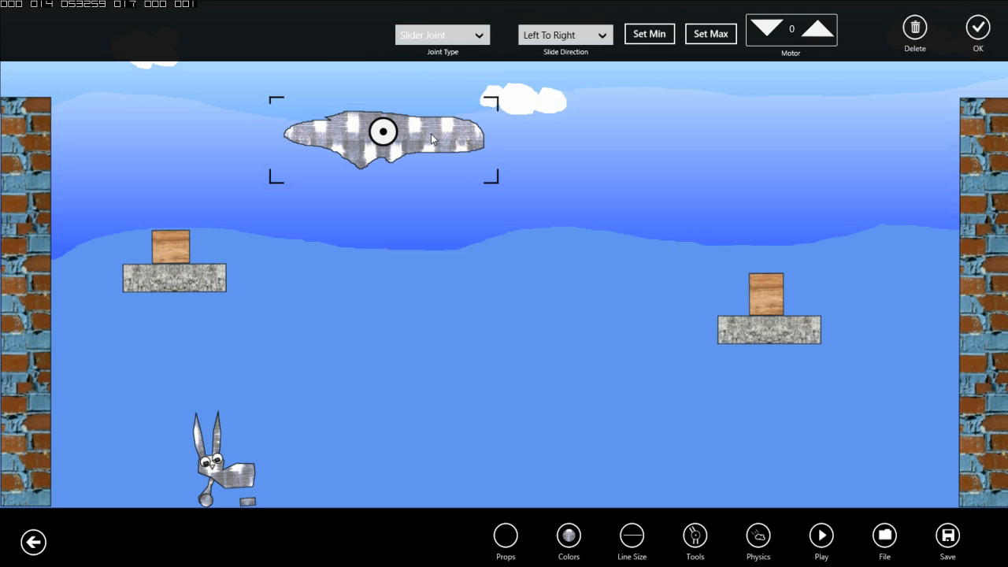
pyautogui.moveTo(382, 132); pyautogui.dragTo(740, 132)
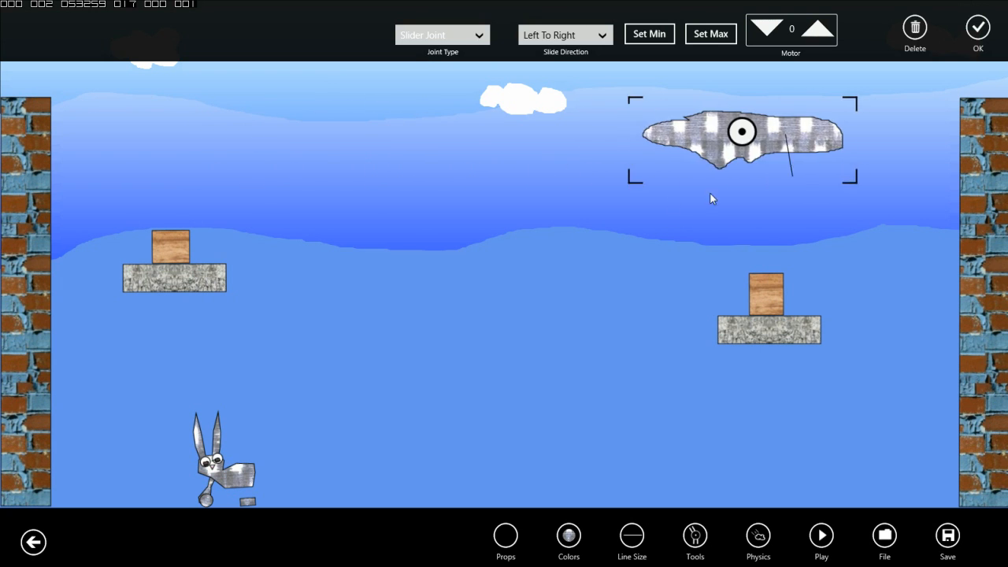
pyautogui.moveTo(740, 138); pyautogui.dragTo(252, 134)
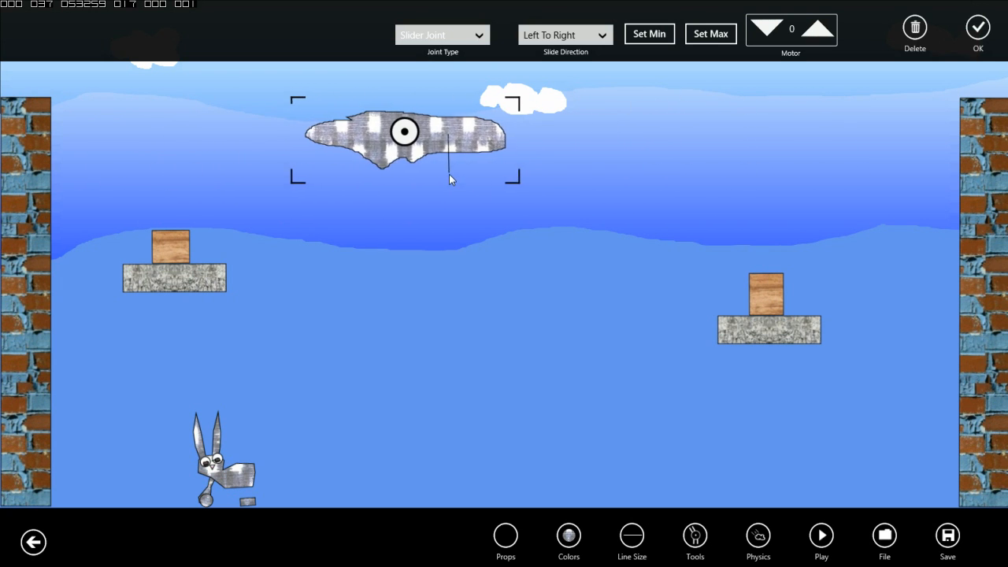
pyautogui.click(564, 35)
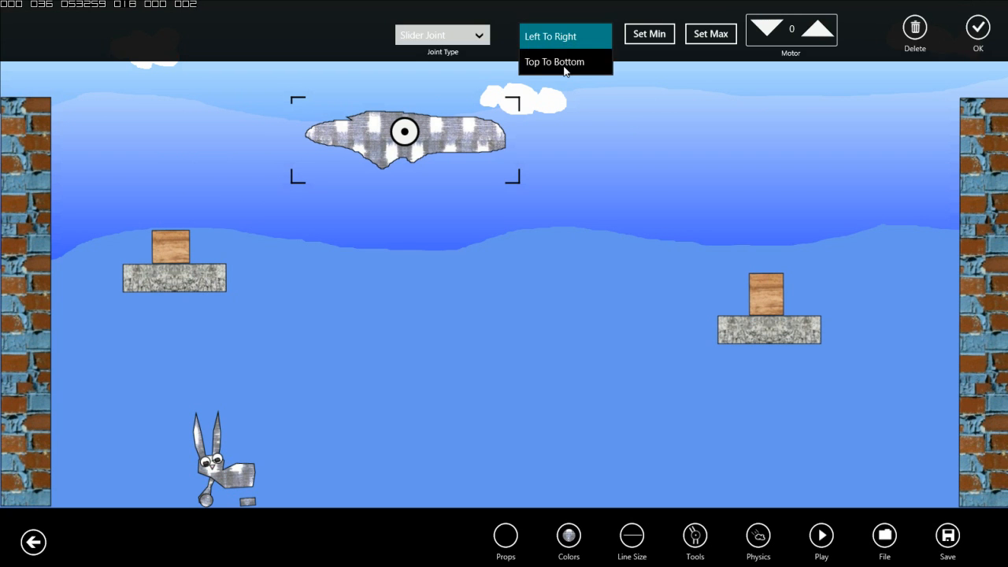
pyautogui.click(554, 61)
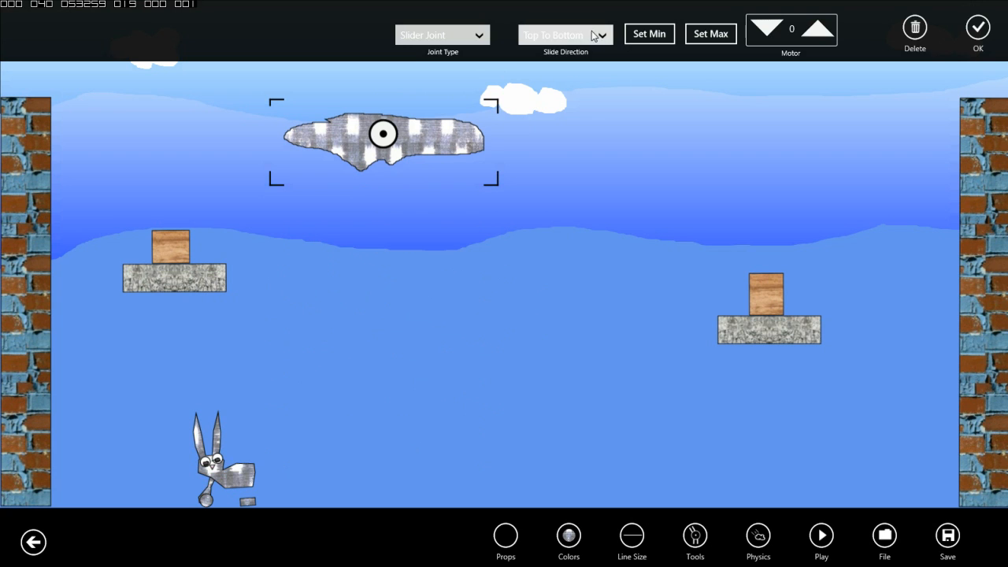
pyautogui.click(565, 34)
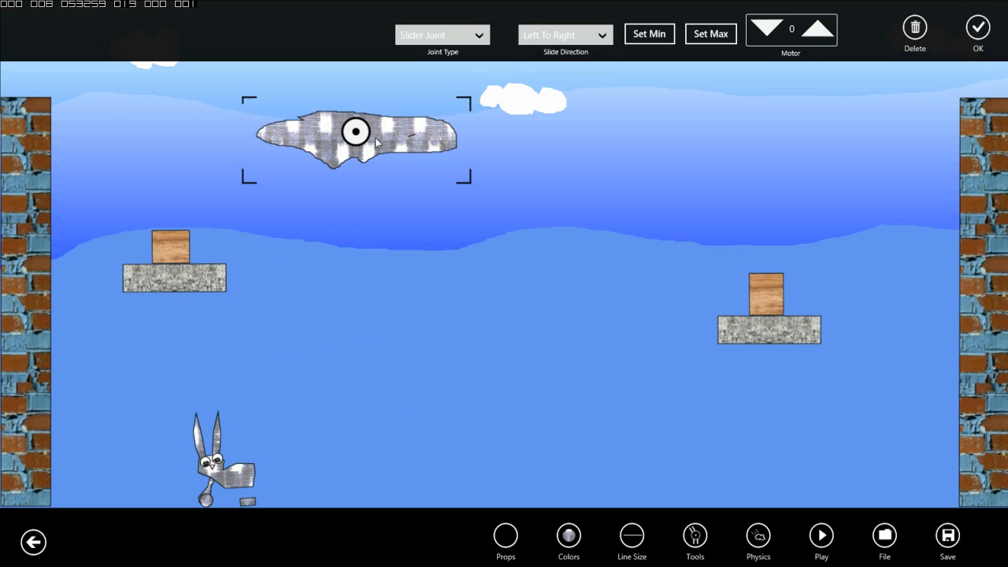
# - Set the slider minimum at the far left and maximum at the right, then recentre the platform
pyautogui.moveTo(356, 132); pyautogui.dragTo(423, 132)
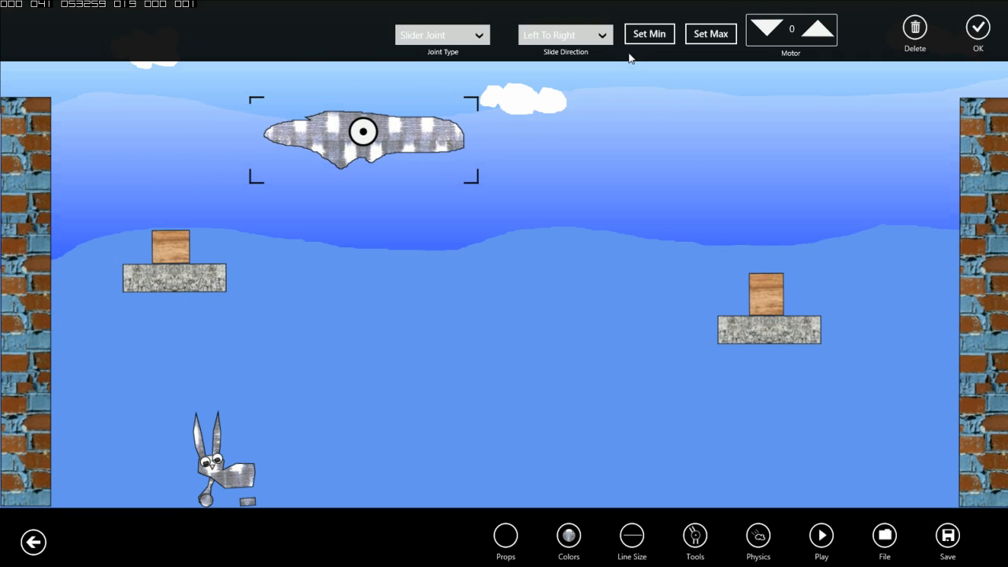
pyautogui.moveTo(500, 101)
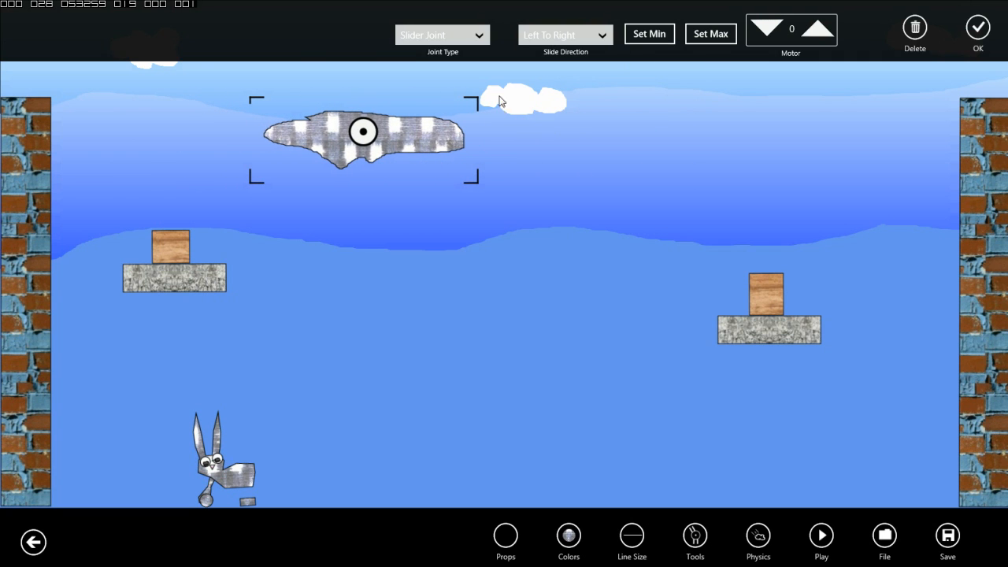
pyautogui.moveTo(363, 132); pyautogui.dragTo(240, 134)
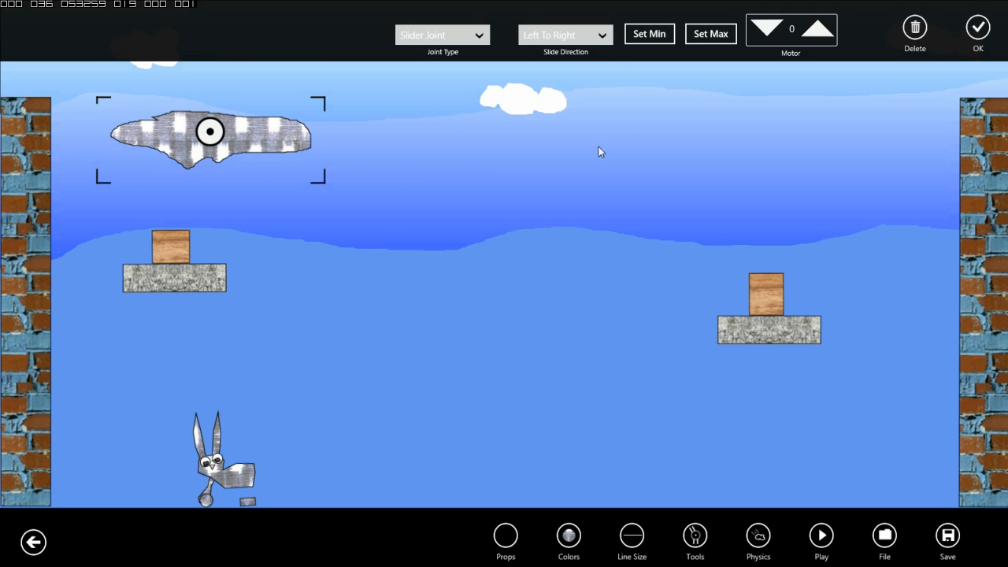
pyautogui.click(649, 33)
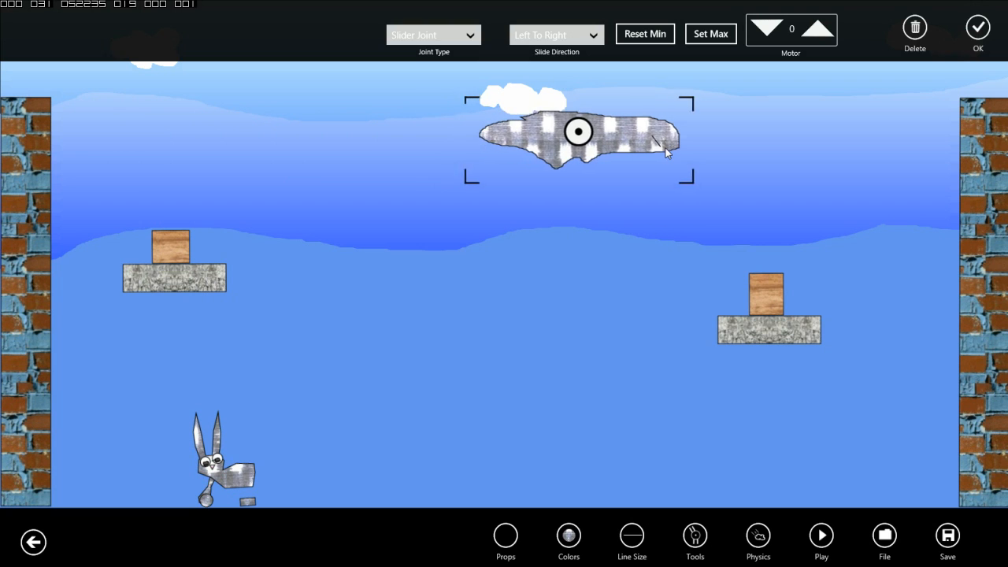
pyautogui.click(710, 33)
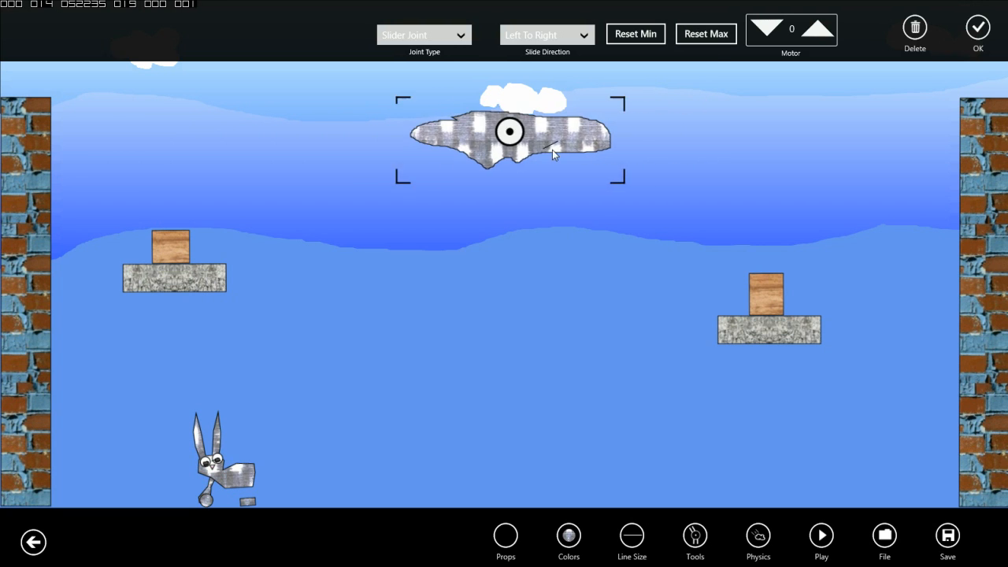
pyautogui.moveTo(511, 132); pyautogui.dragTo(563, 132)
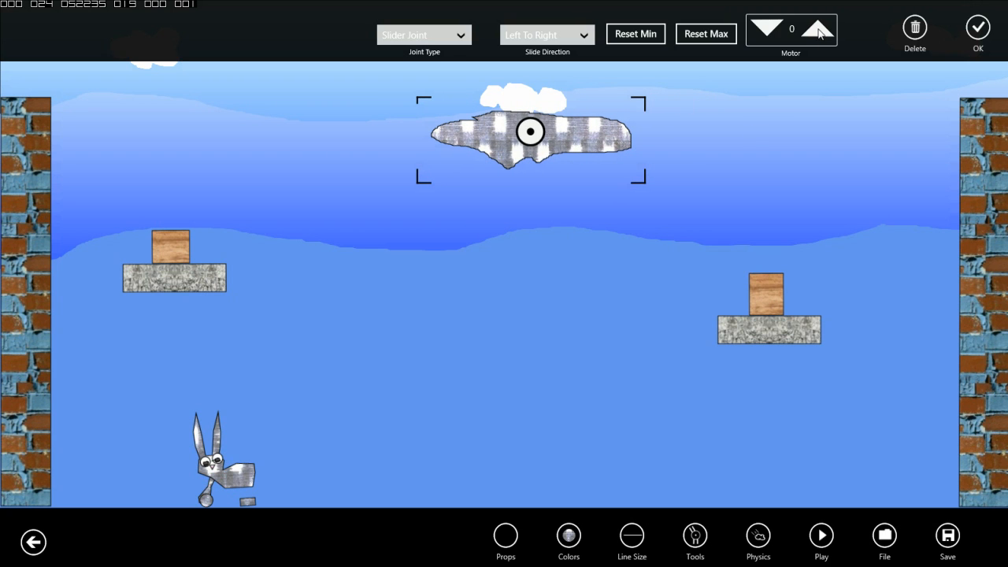
# - Raise the slider motor to 3, accept the joint settings, and play the simulation
pyautogui.click(820, 29)
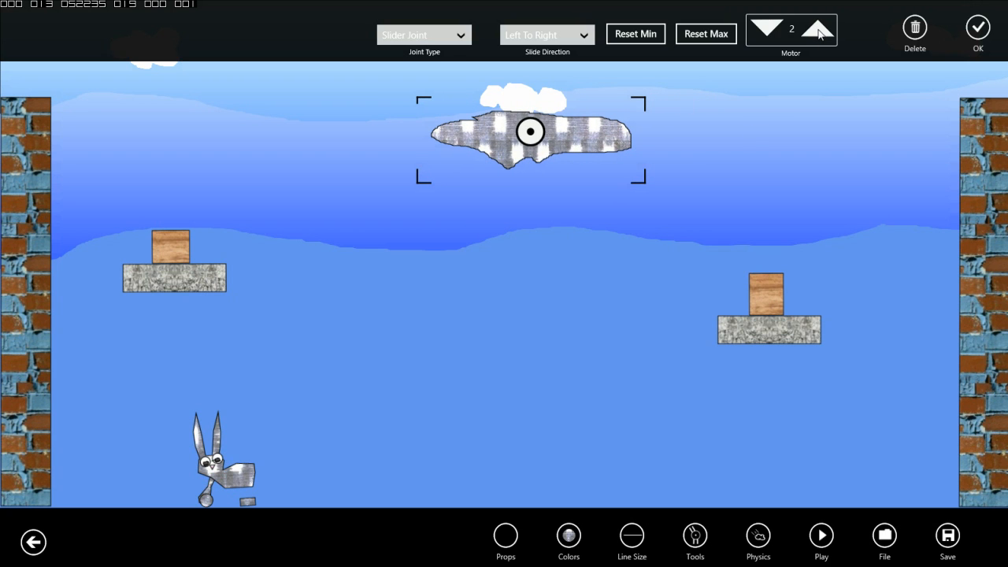
pyautogui.click(819, 29)
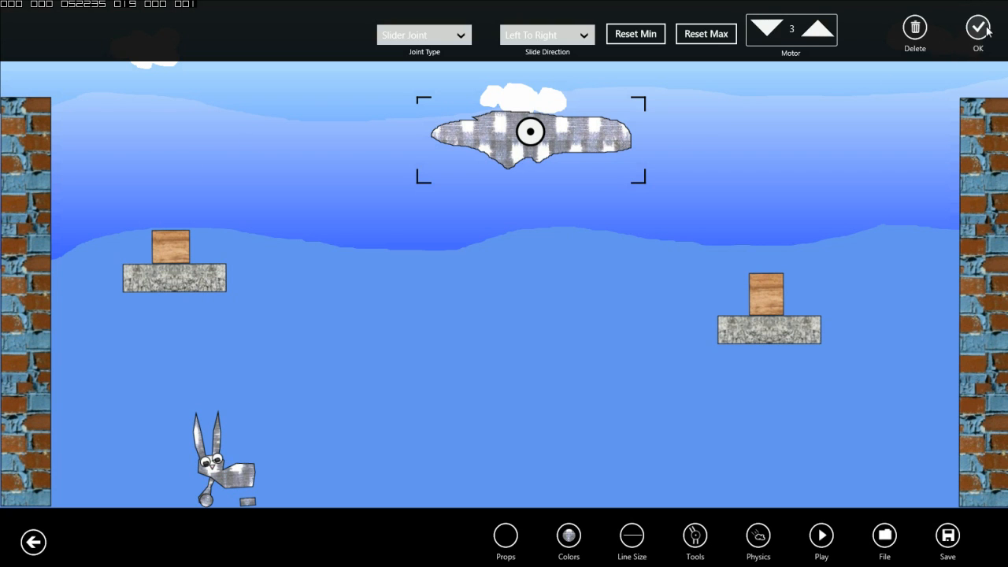
pyautogui.click(978, 27)
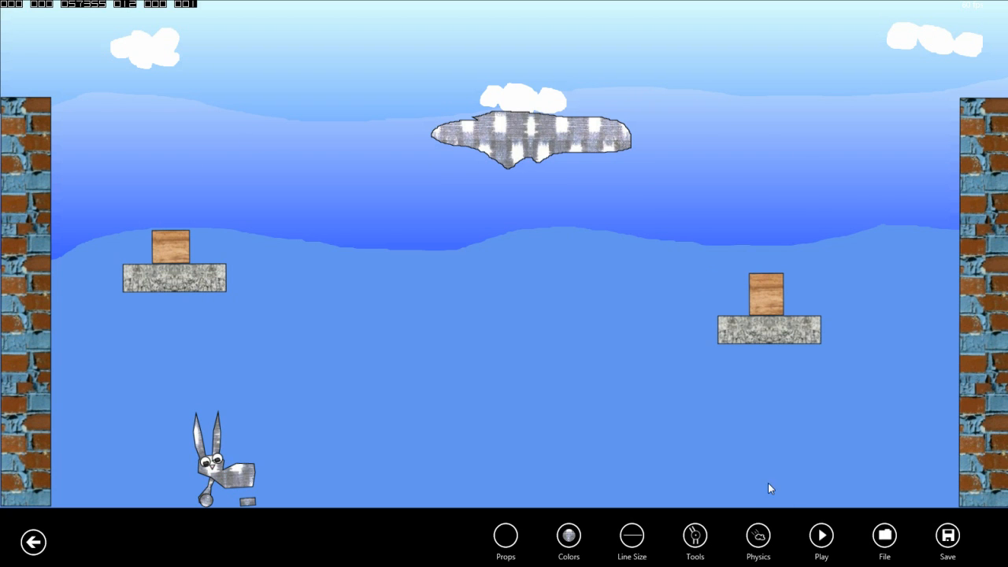
pyautogui.click(821, 535)
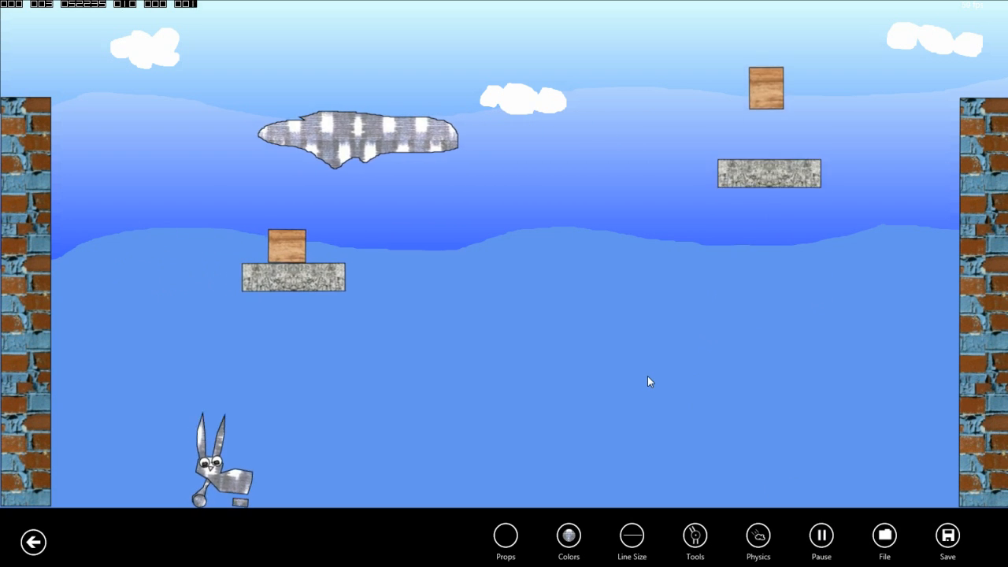